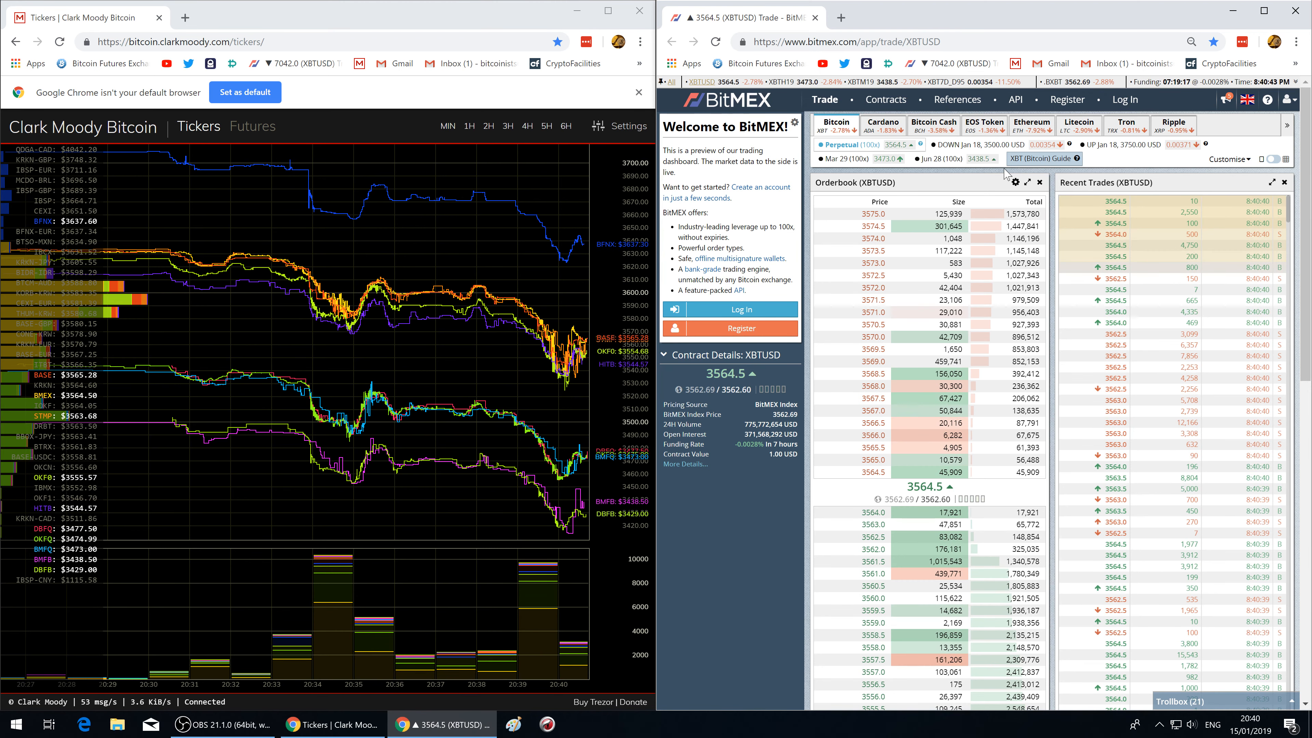
Step: Search Google for 'bitcoinity data' in a new tab and open Bitcoinity's Combined Order Book result
{"action": "left_click", "coordinate": [1013, 182]}
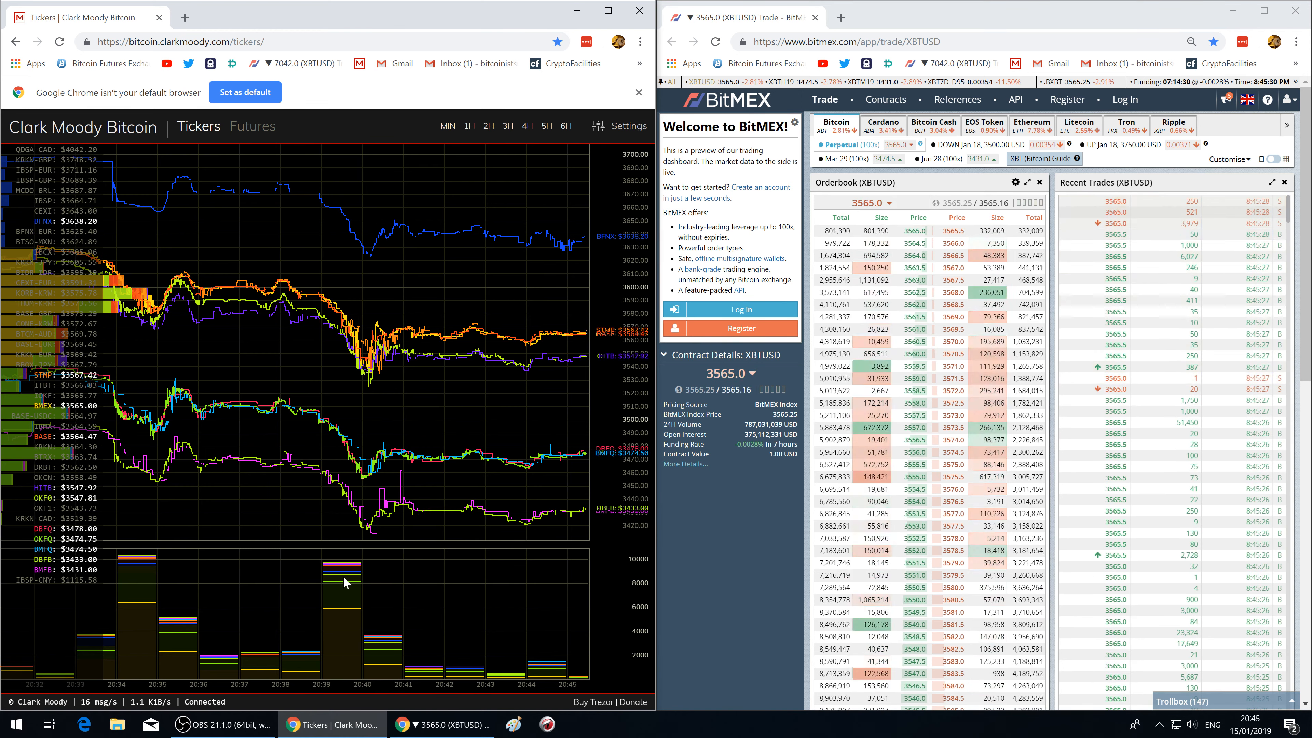
{"action": "mouse_move", "coordinate": [351, 578]}
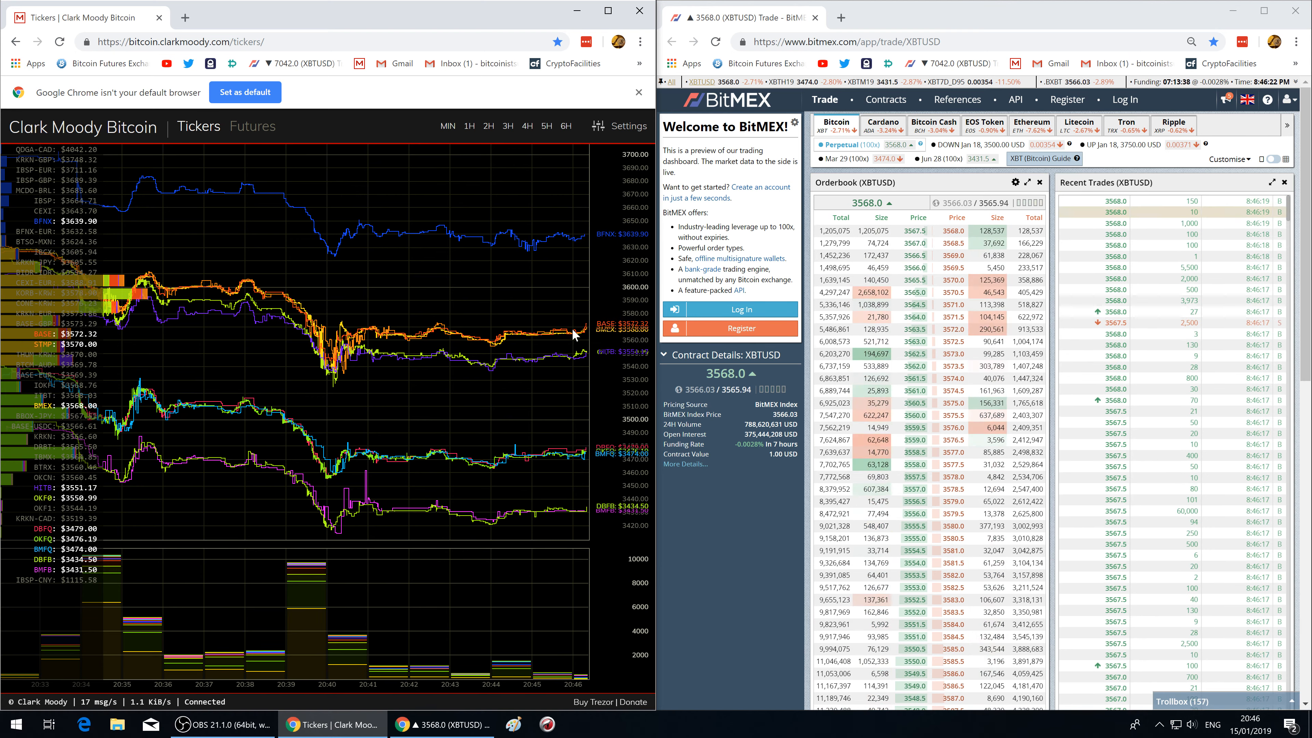
{"action": "mouse_move", "coordinate": [186, 16]}
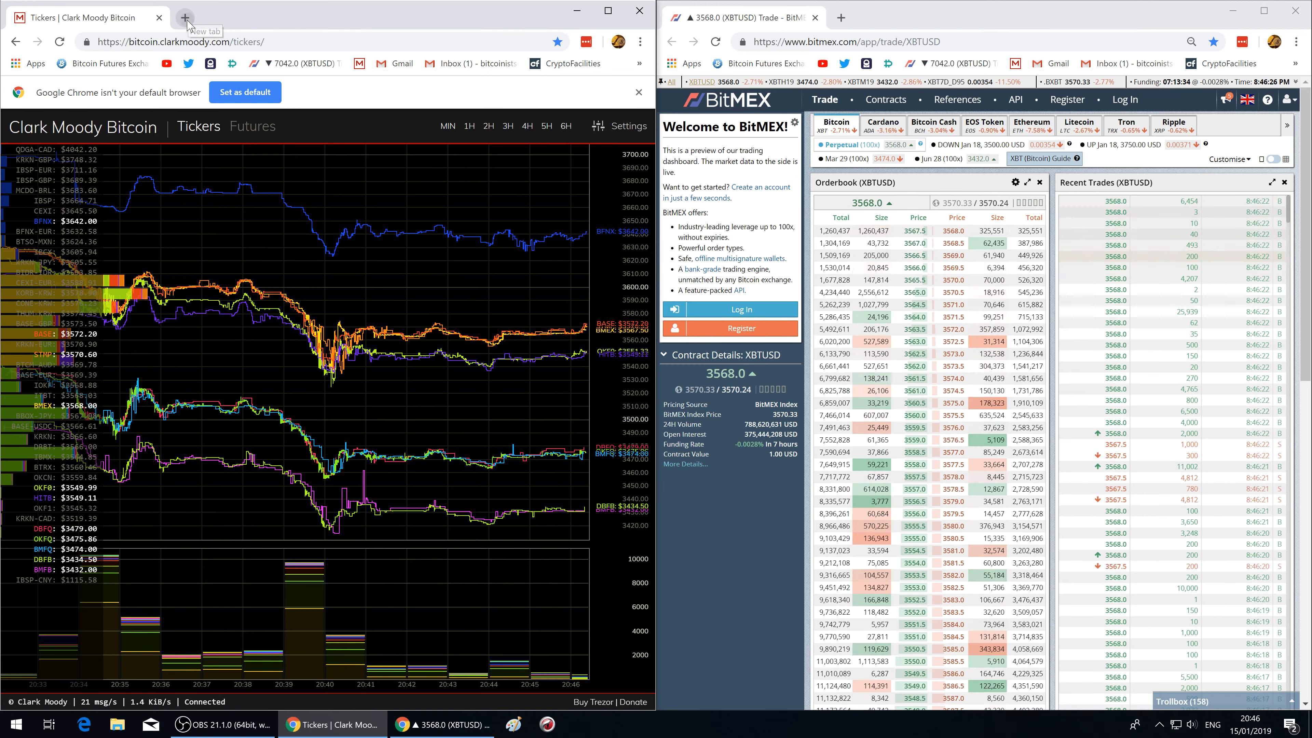
{"action": "left_click", "coordinate": [185, 16]}
{"action": "type", "text": "bitcoinity data"}
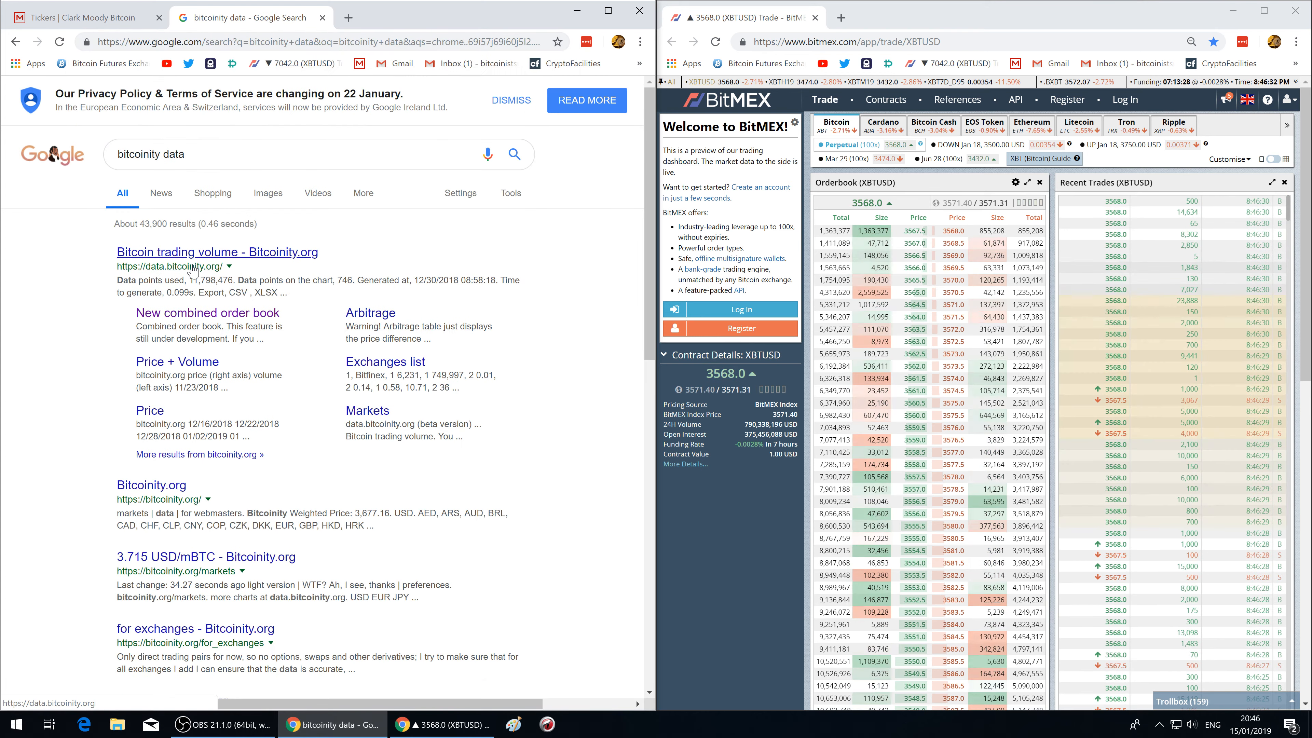
{"action": "left_click", "coordinate": [219, 253]}
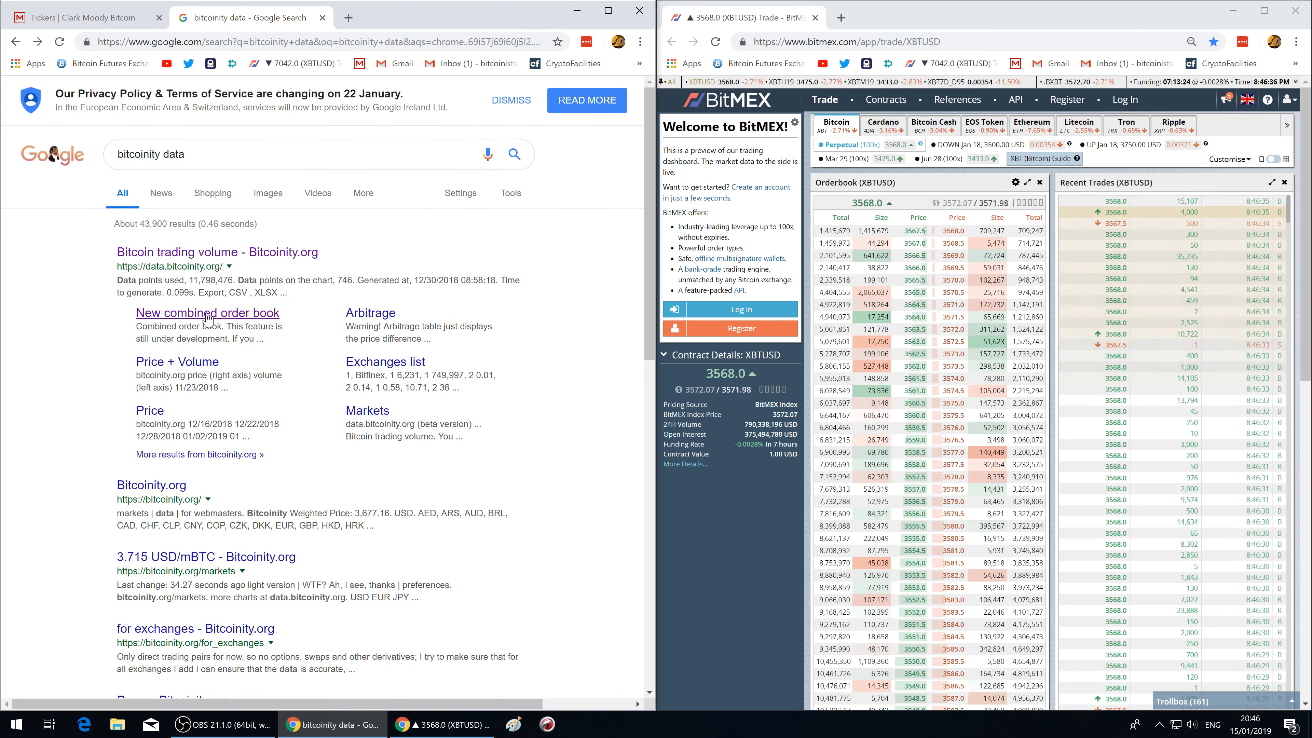
{"action": "left_click", "coordinate": [206, 312]}
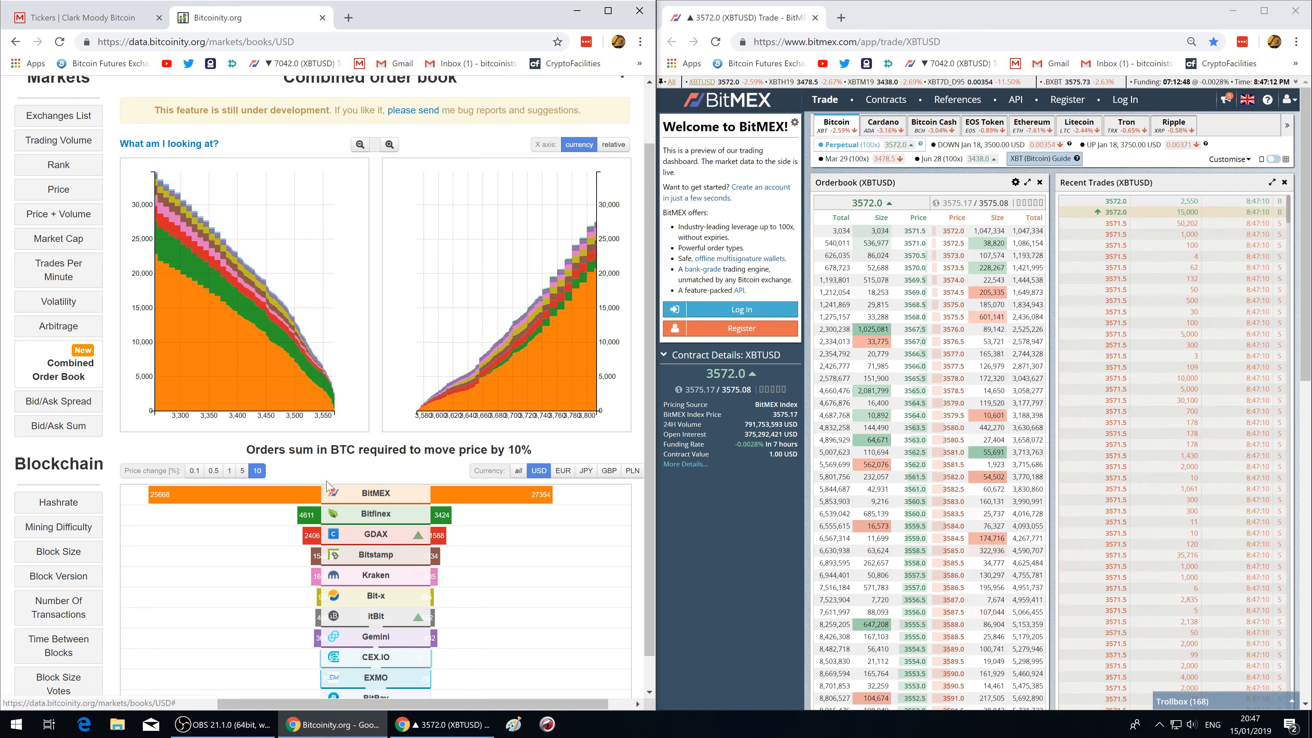
{"action": "scroll", "scroll_direction": "down", "scroll_amount": 3}
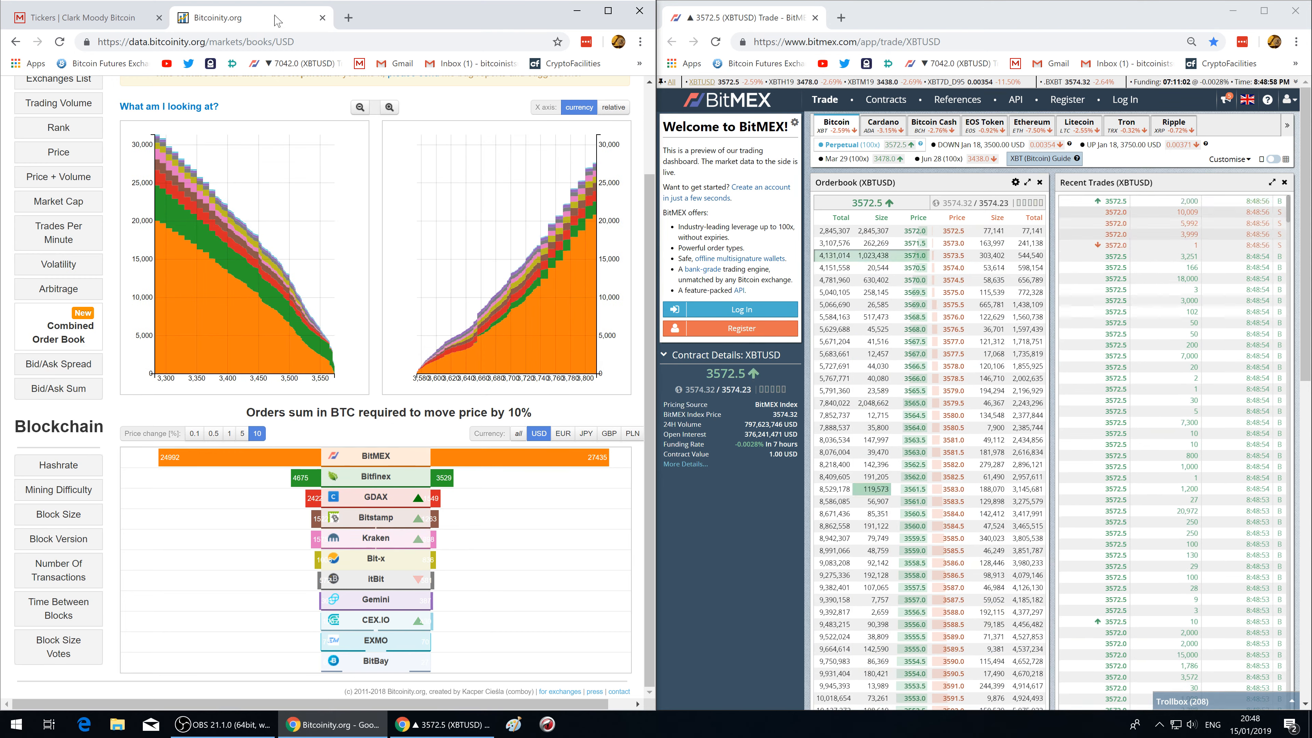
Step: Get Google's calculator result for 5500*3555 (19,552,500) in a new tab
{"action": "left_click", "coordinate": [348, 18]}
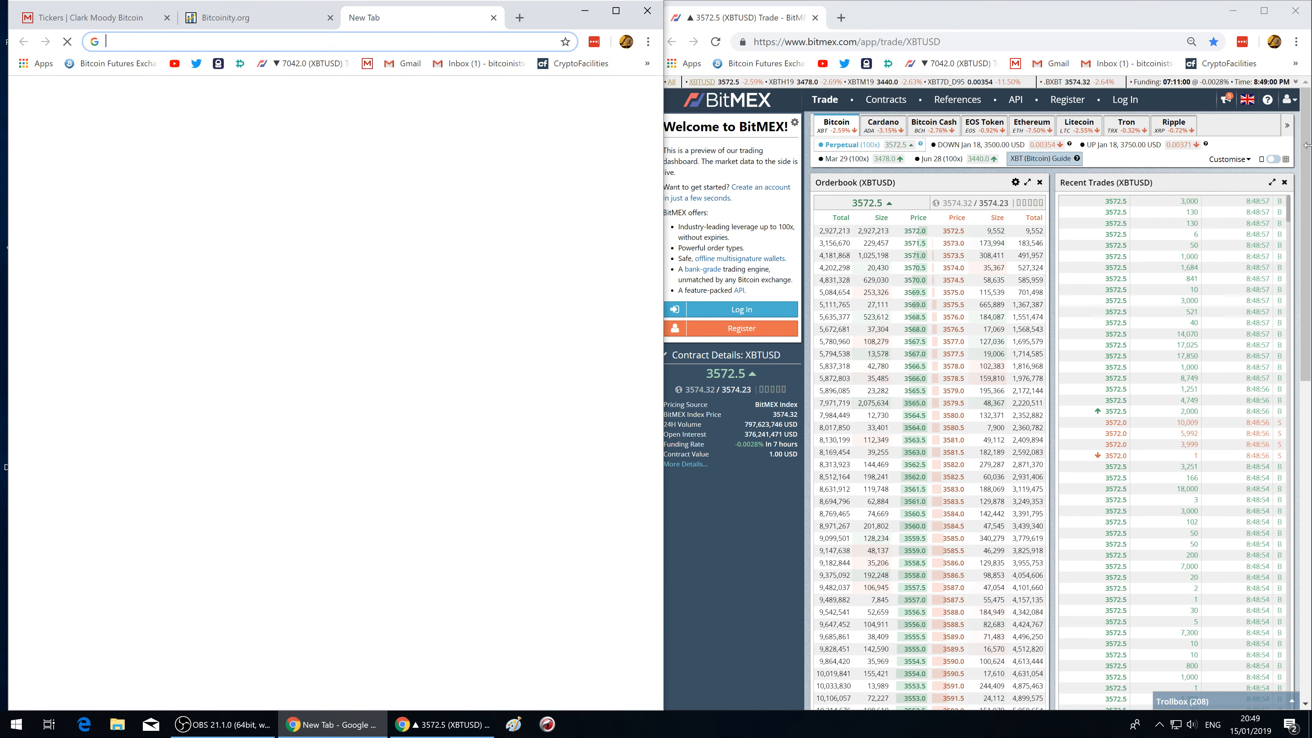
{"action": "type", "text": "5500*"}
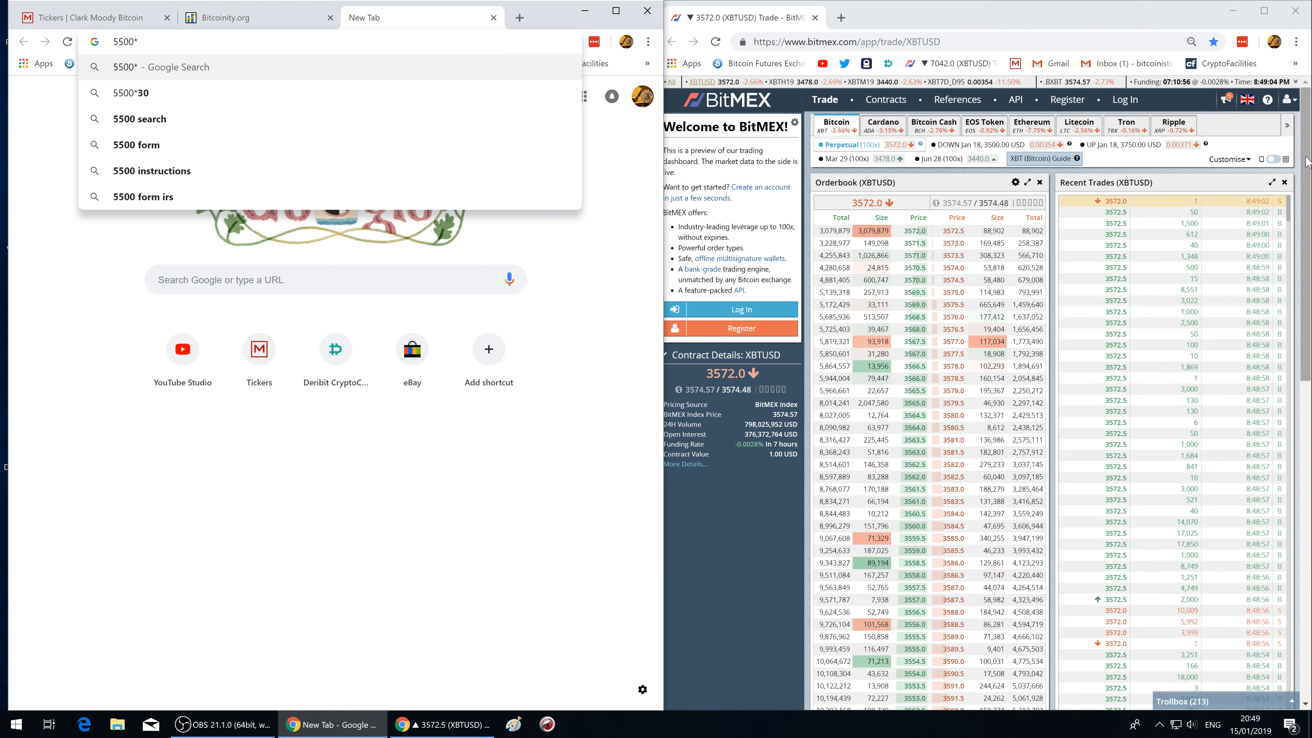
{"action": "type", "text": "3555"}
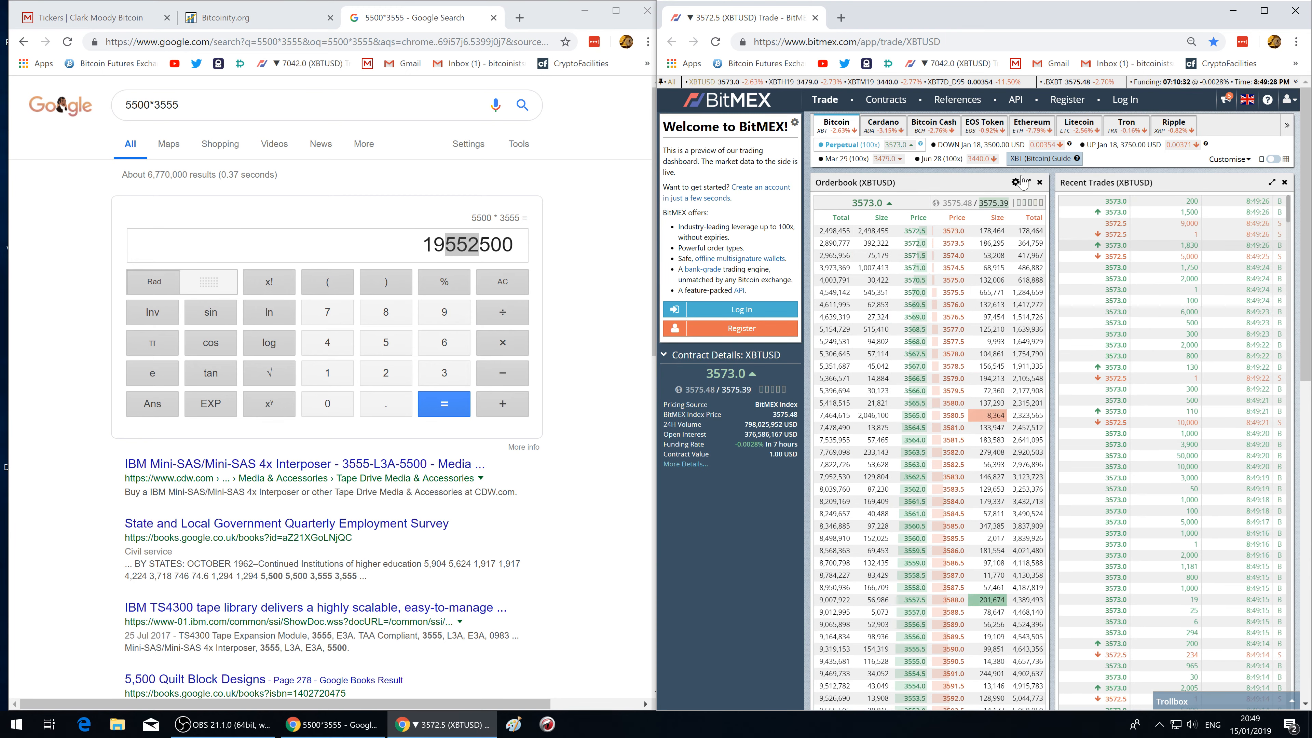
Step: Raise the XBTUSD order book price grouping from 0.5 to 2.5 via its display options
{"action": "left_click", "coordinate": [1014, 182]}
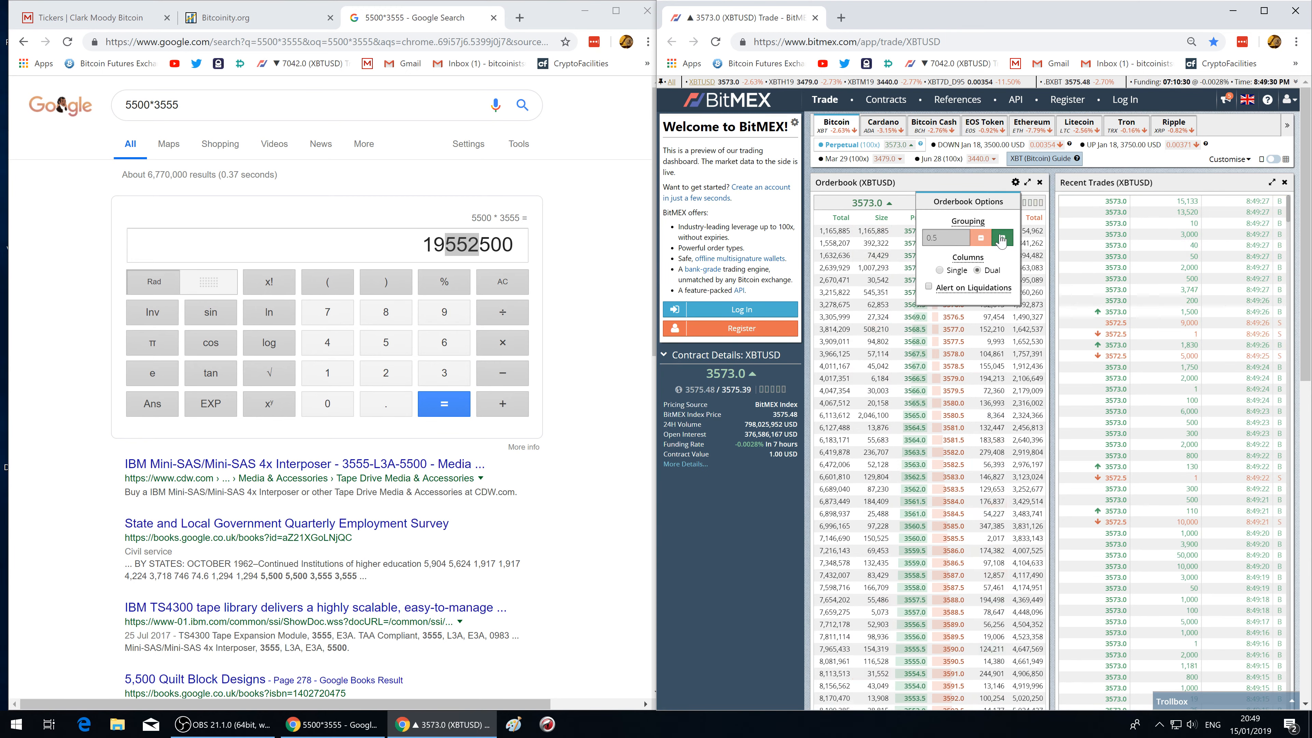
{"action": "left_click", "coordinate": [1003, 238]}
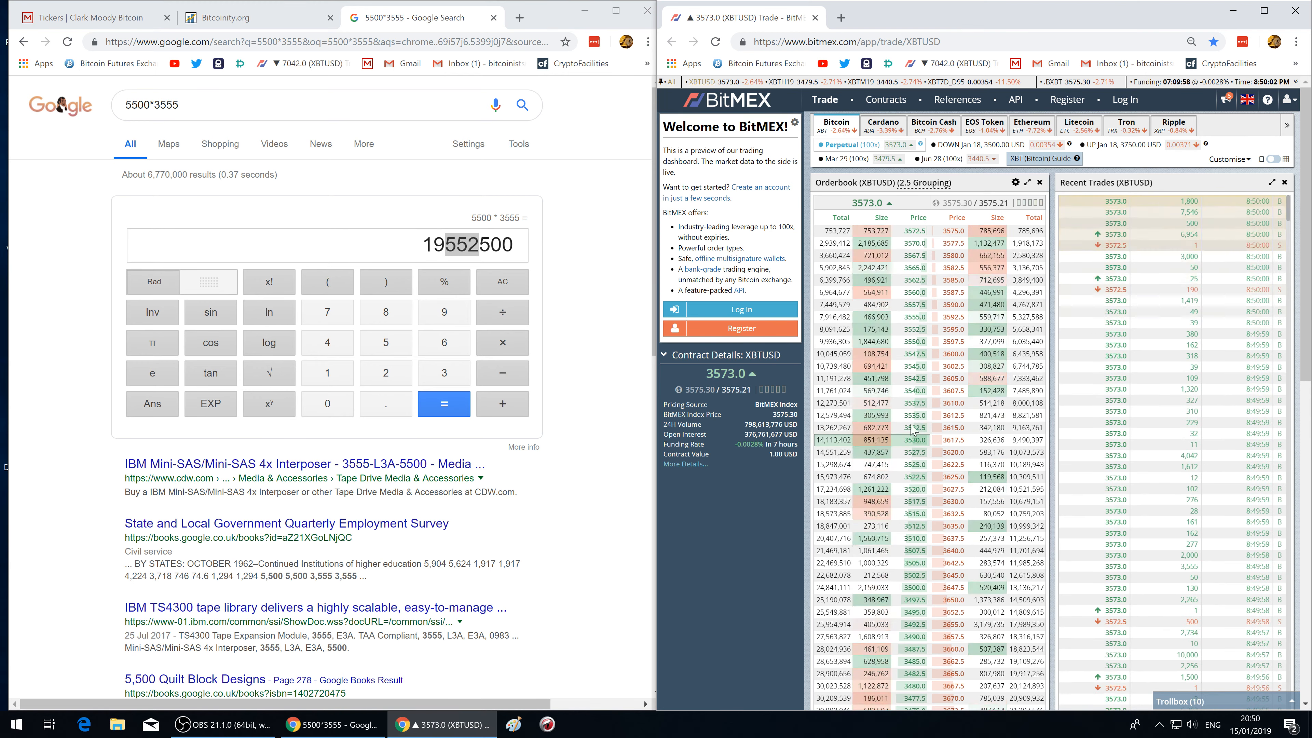
{"action": "left_click", "coordinate": [92, 17]}
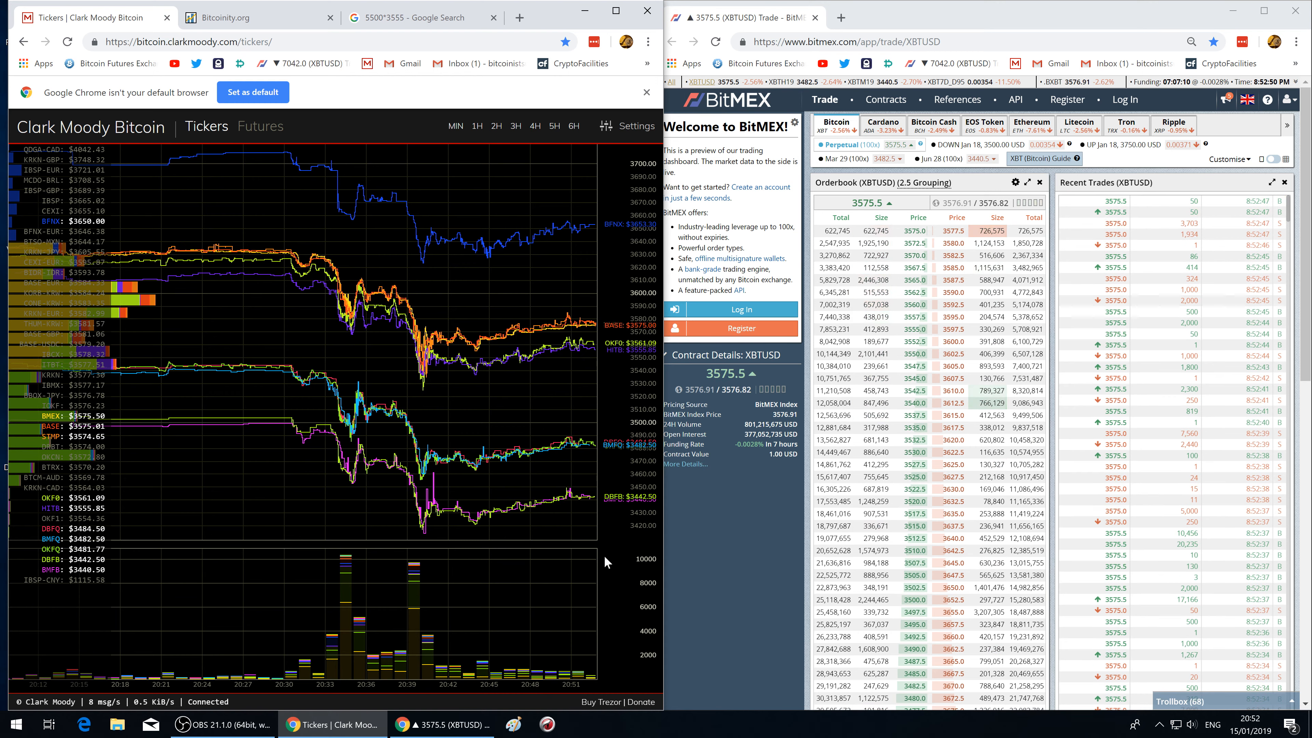
Step: Bring up the OBS screen recorder window from the taskbar to stop recording
{"action": "left_click", "coordinate": [223, 724]}
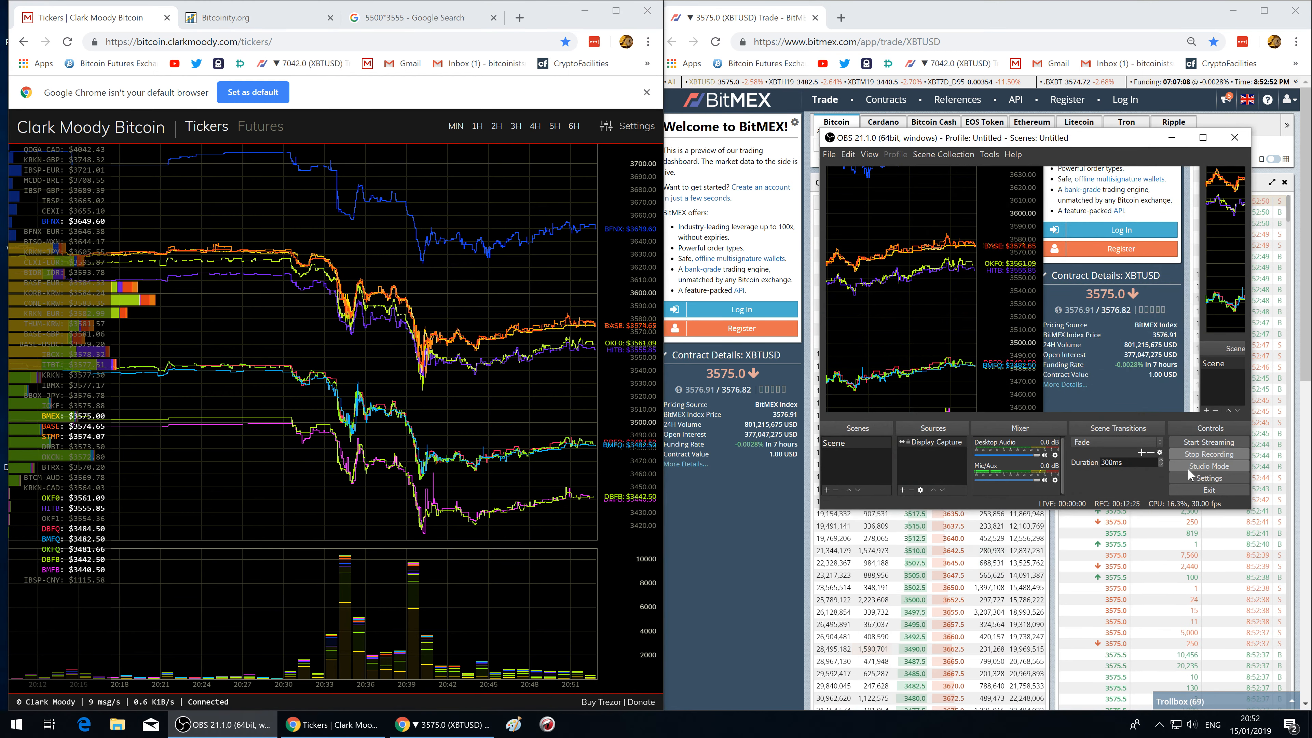